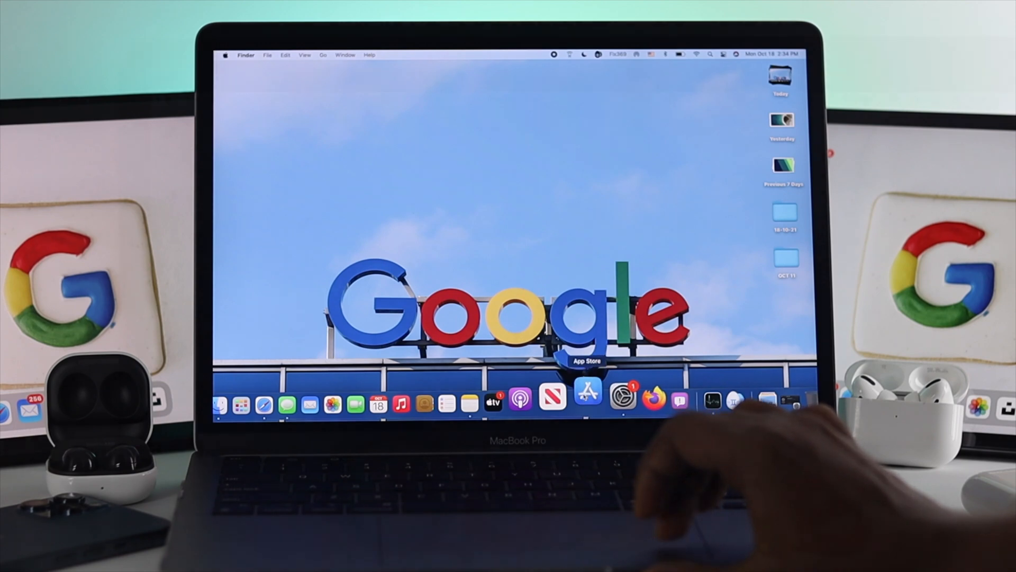
Search the App Store for Google Chrome and scroll through the results
click(586, 393)
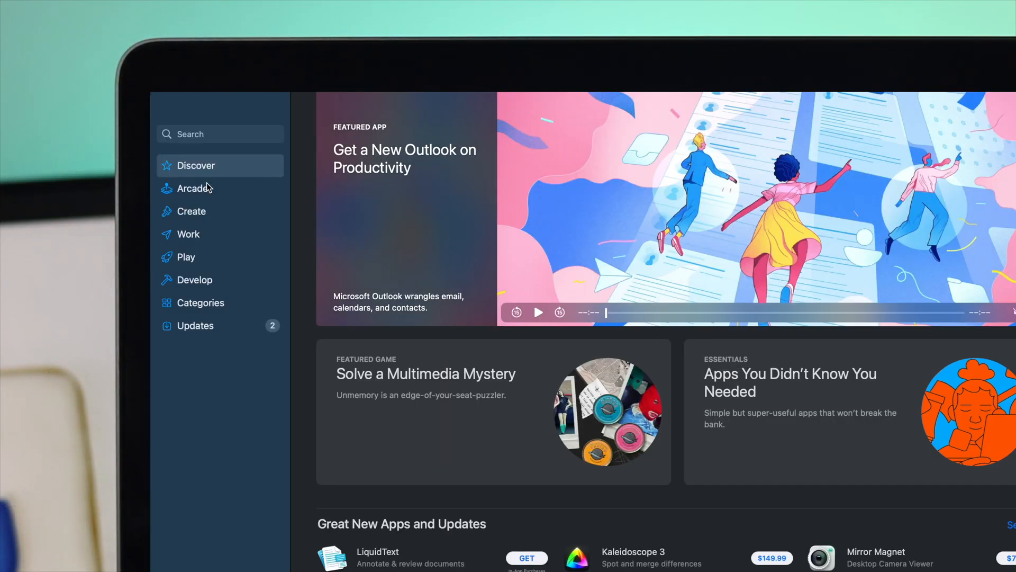
text(goog)
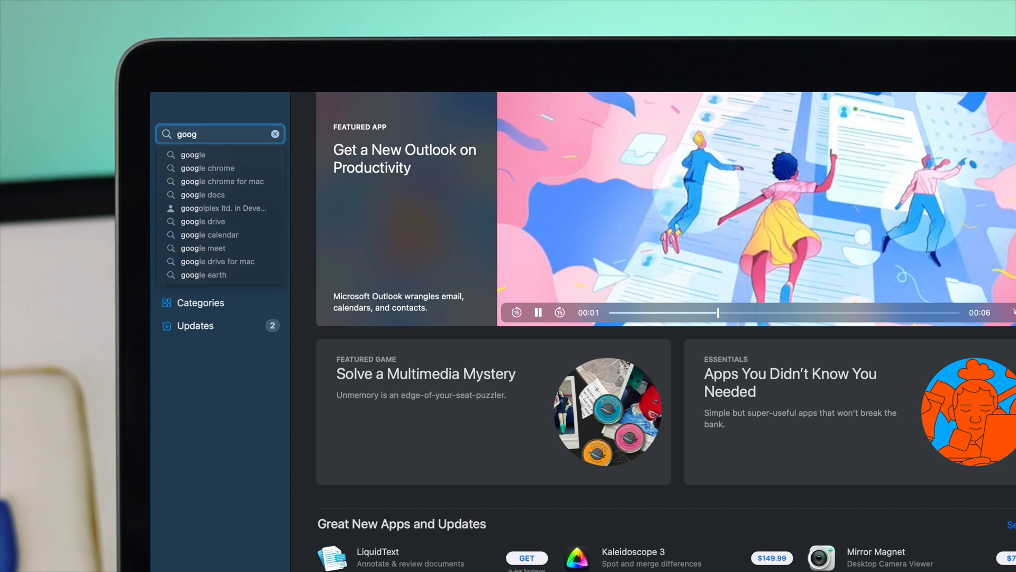
click(208, 168)
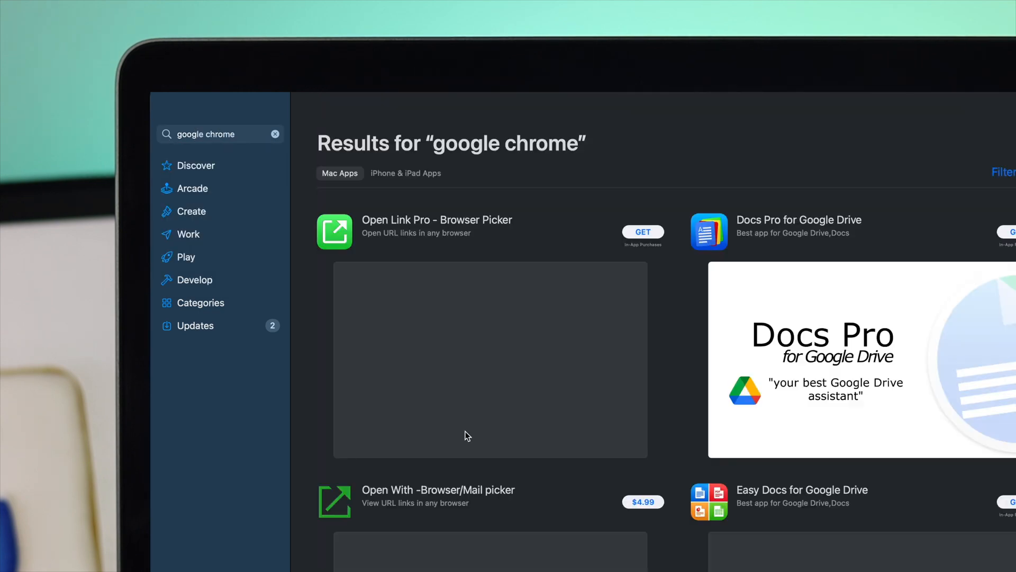
scroll(down, 3)
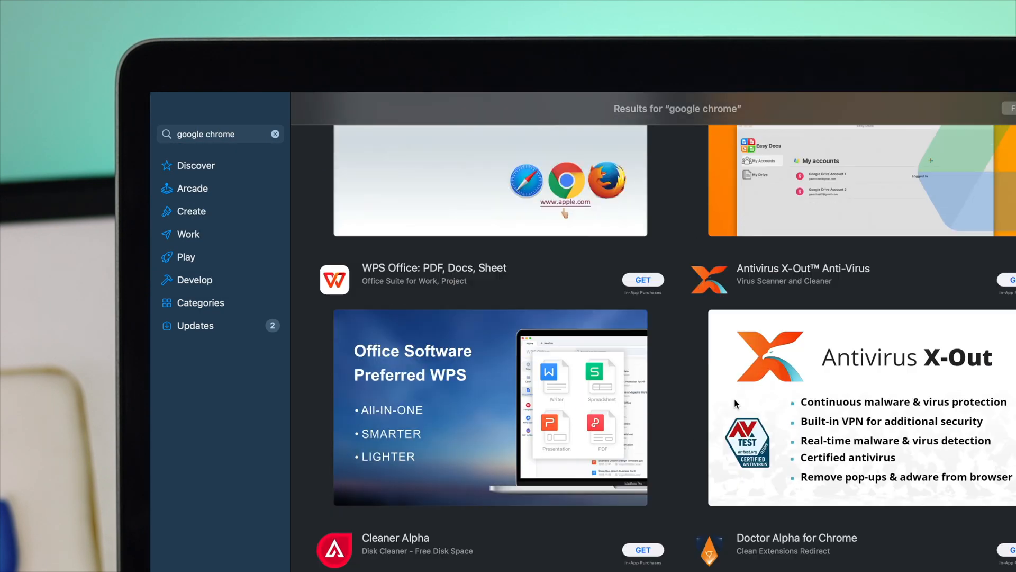
scroll(down, 3)
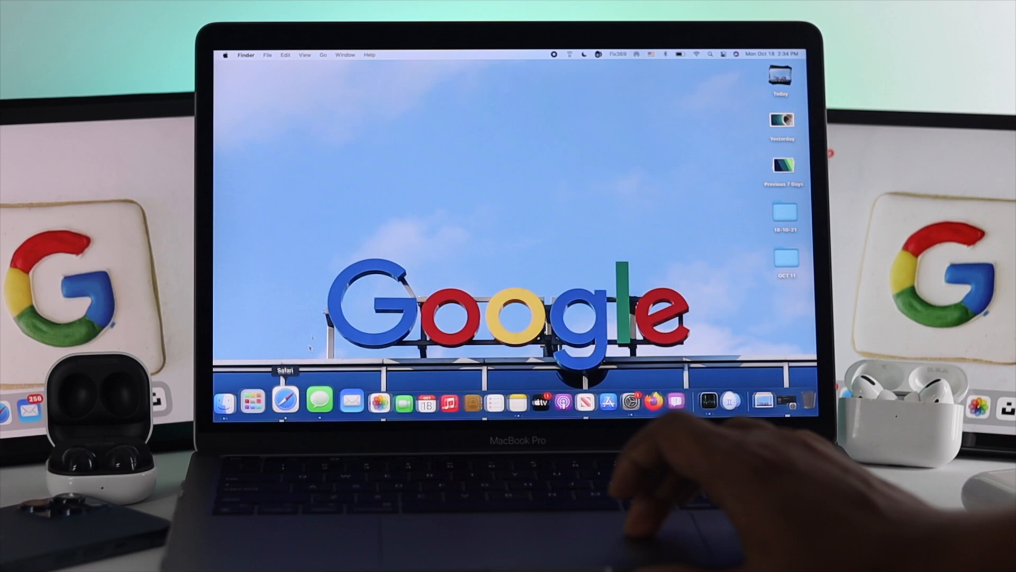
Launch Safari and run a Google search for 'google chrome' from the address bar
click(284, 399)
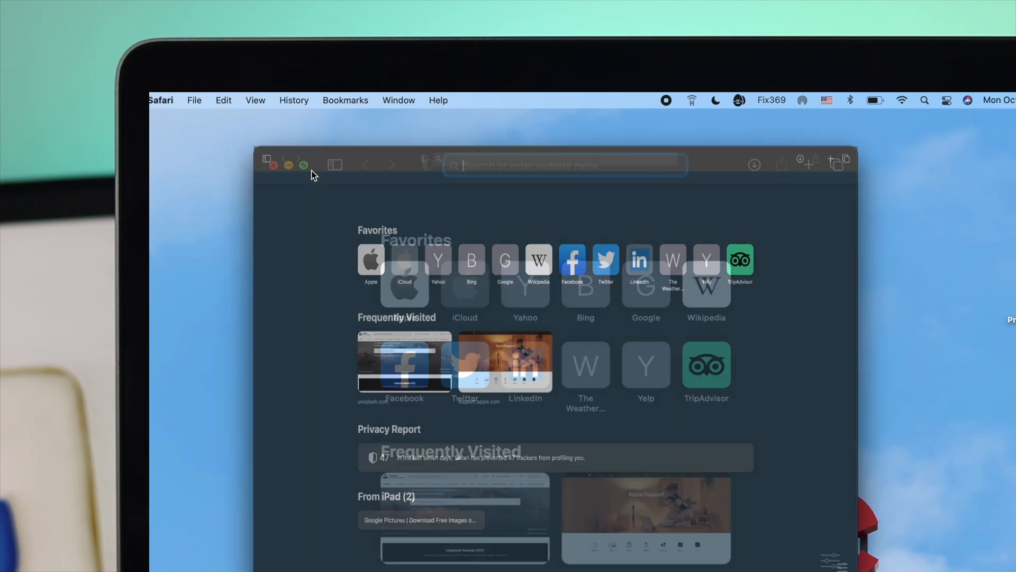
click(303, 164)
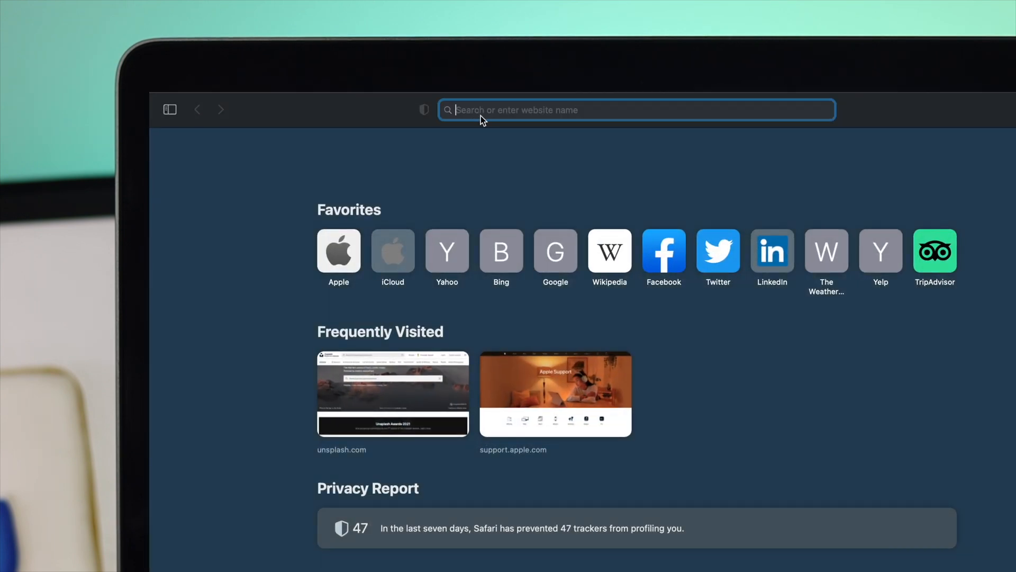
text(google ch)
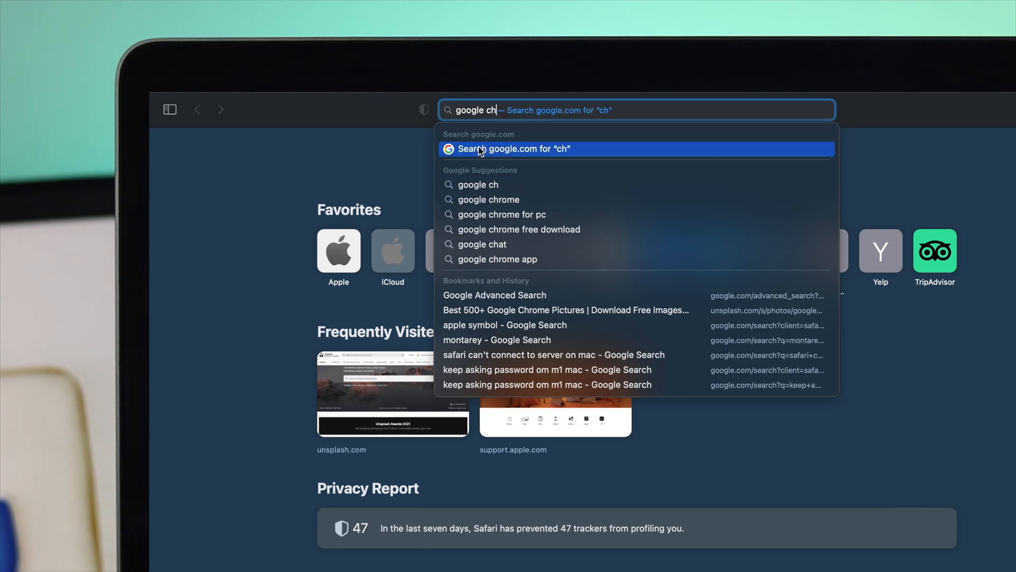
click(489, 199)
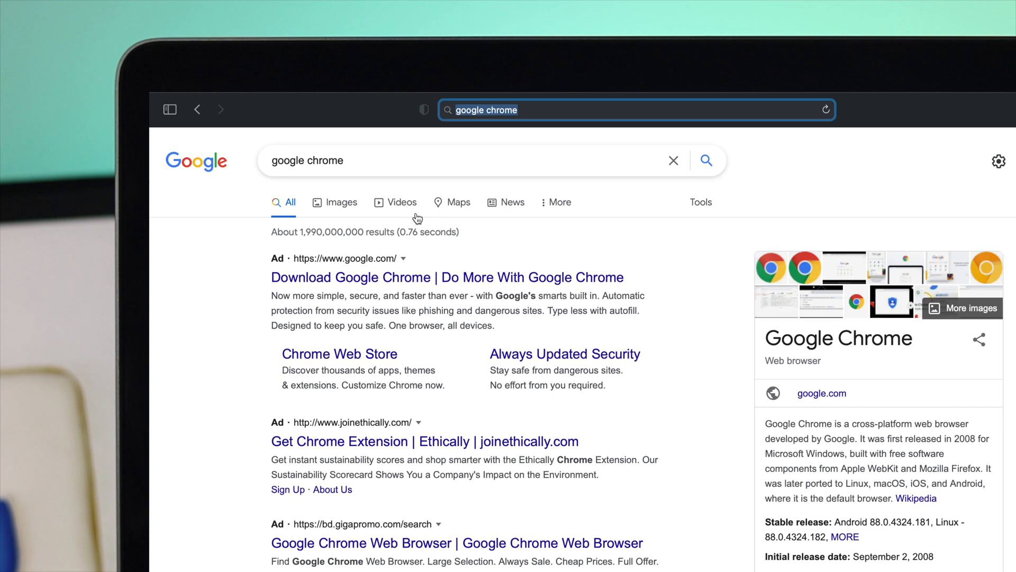
mouse_move(496, 307)
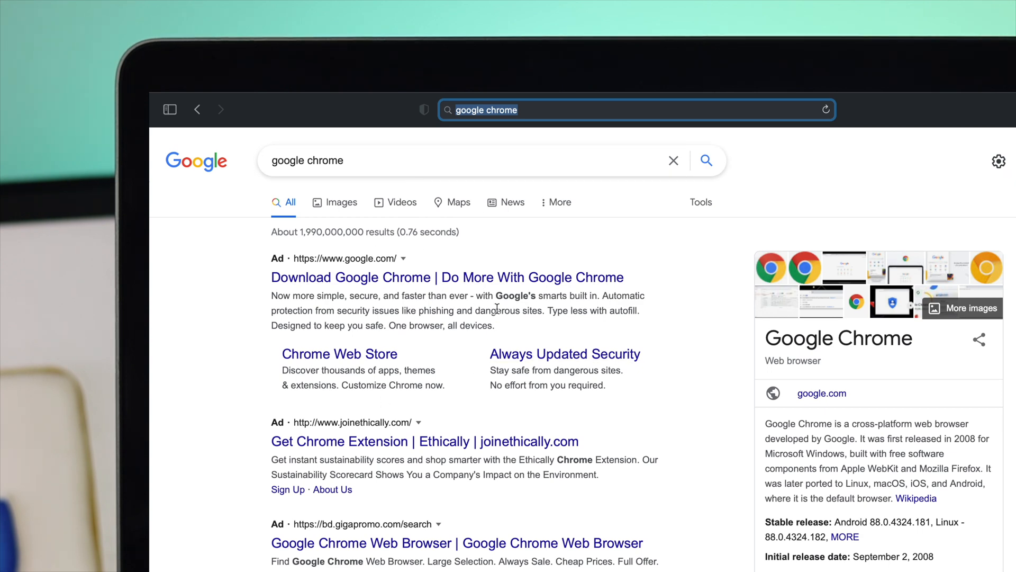
Scroll the results to the 'Download Google Chrome' link for google.com/chrome
scroll(down, 3)
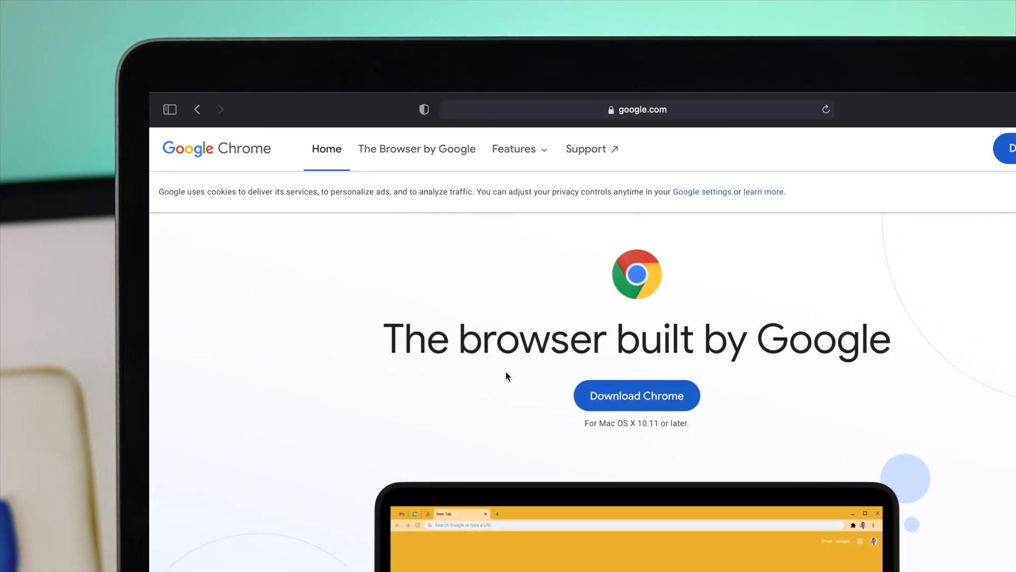
mouse_move(485, 337)
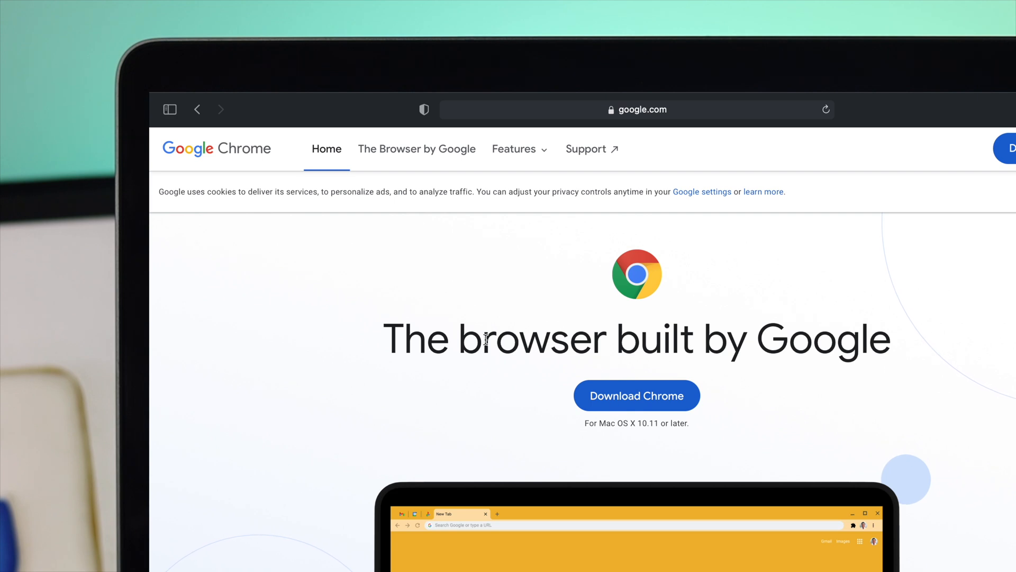
mouse_move(613, 341)
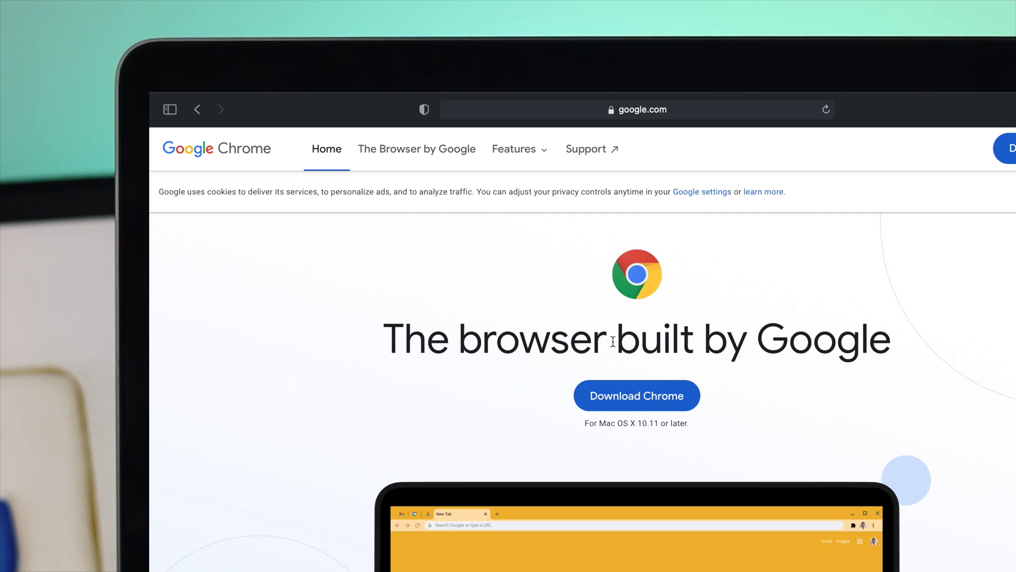
Choose Download Chrome to show the Intel chip and Apple chip version options
click(636, 396)
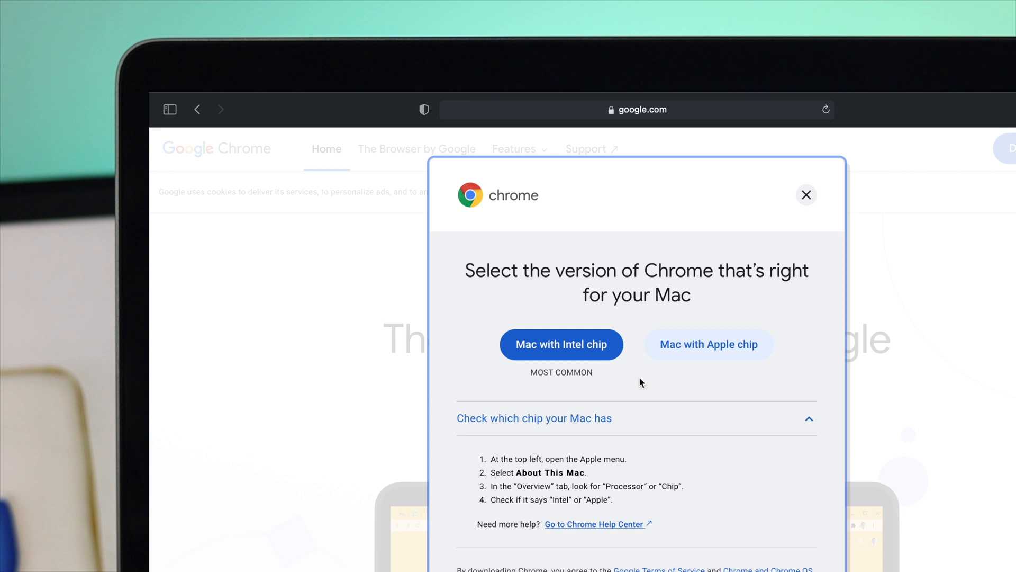
mouse_move(654, 376)
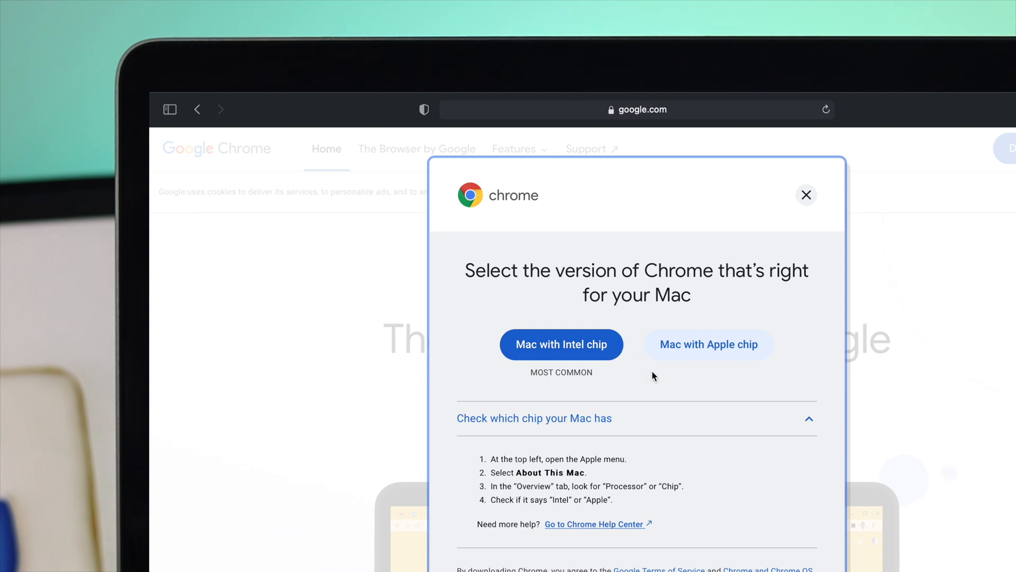
mouse_move(661, 370)
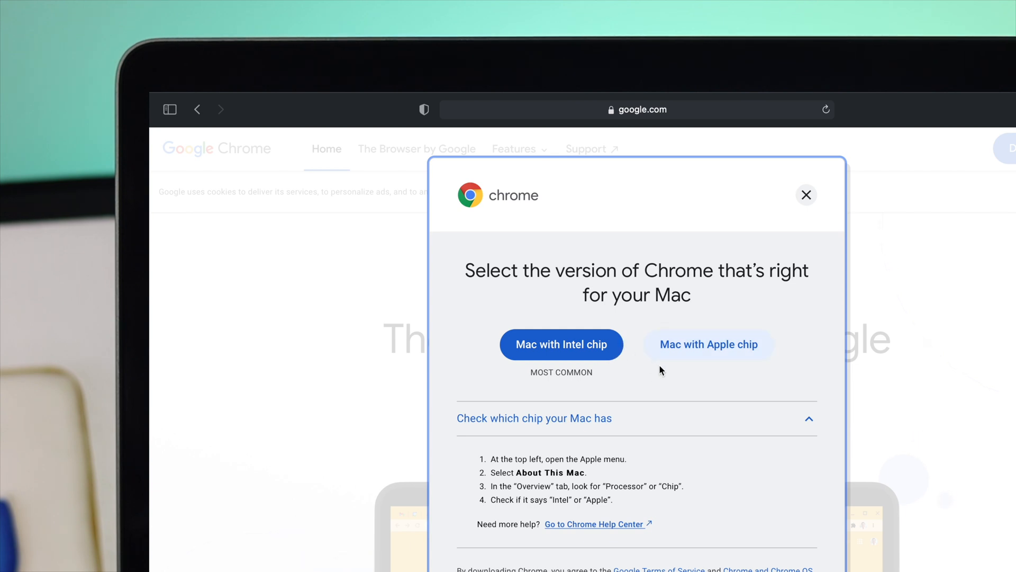
mouse_move(684, 374)
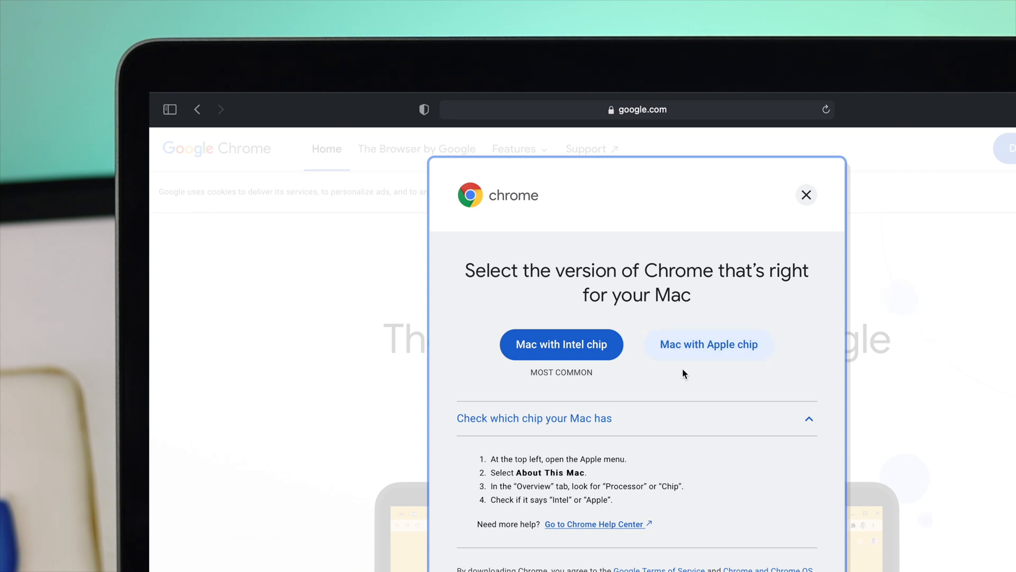
mouse_move(708, 344)
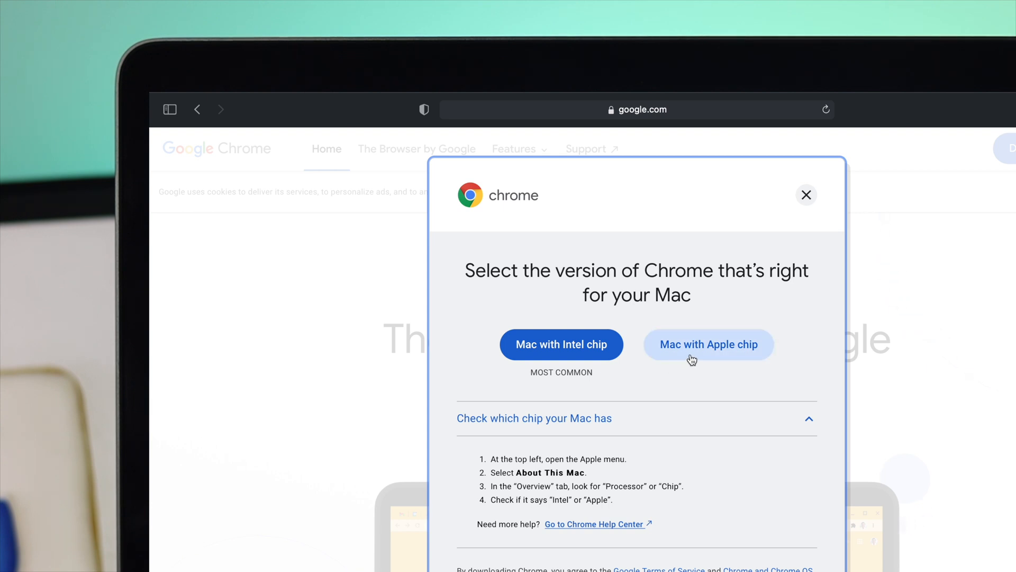
mouse_move(693, 360)
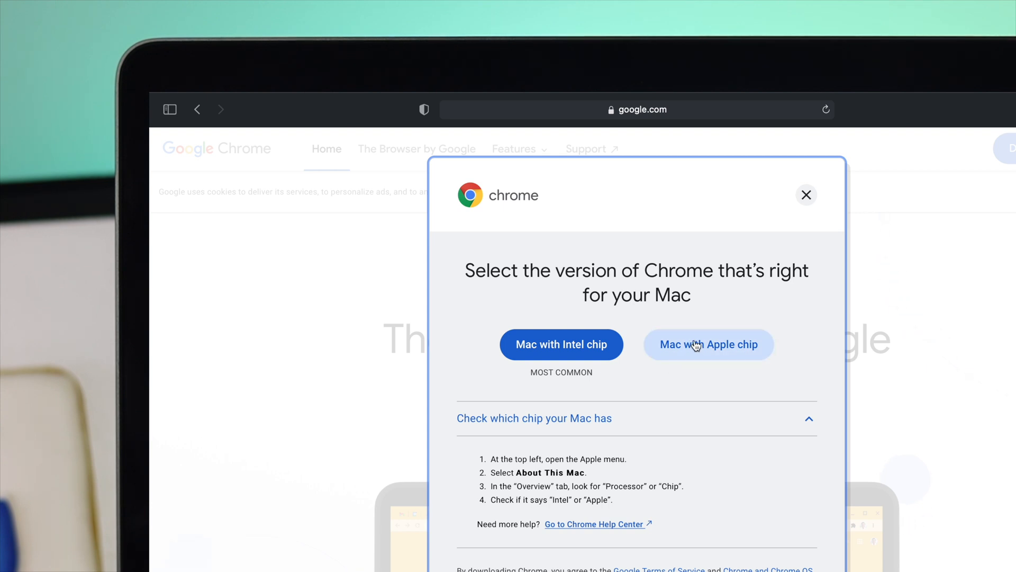
mouse_move(523, 144)
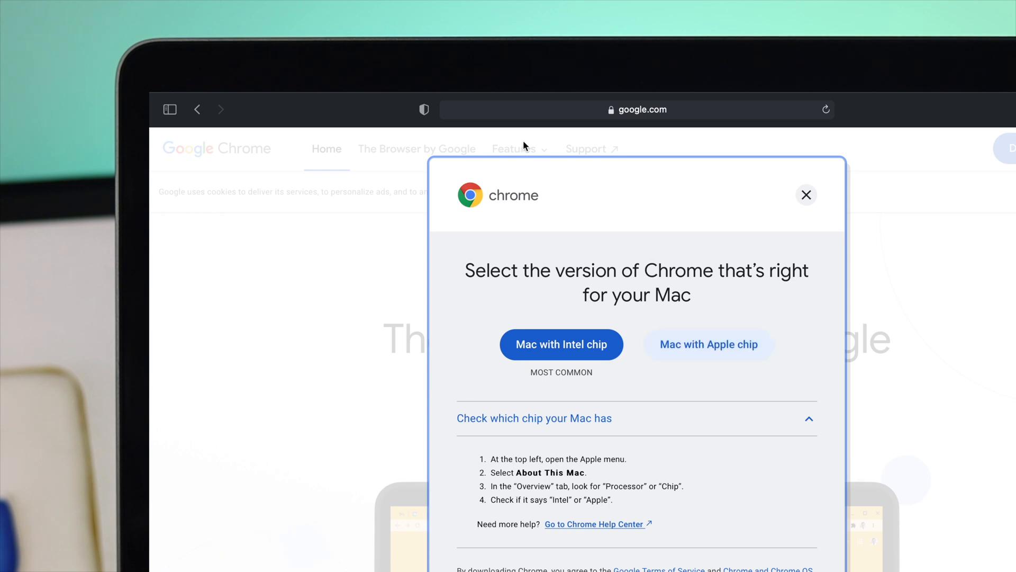
click(169, 100)
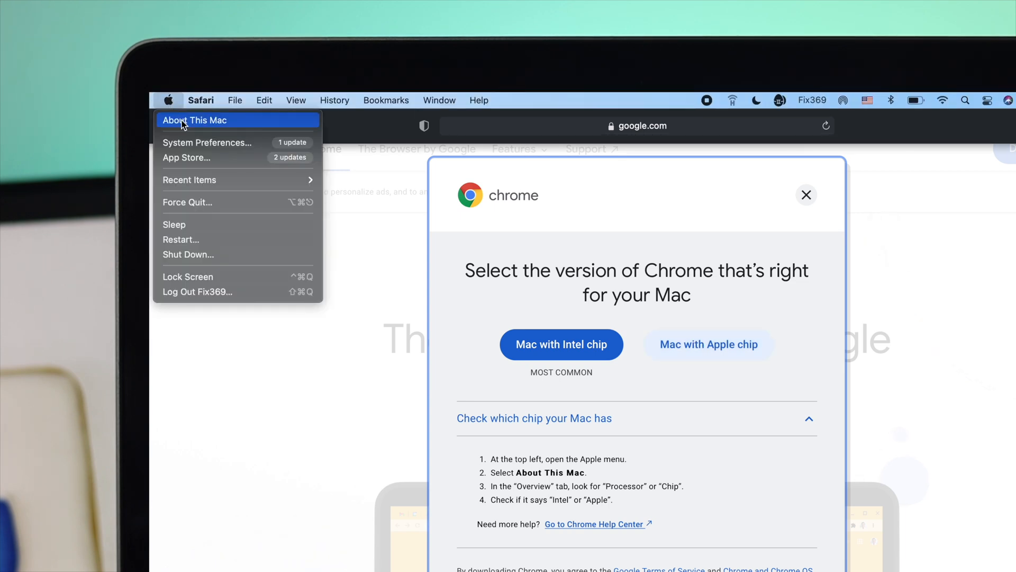
click(196, 120)
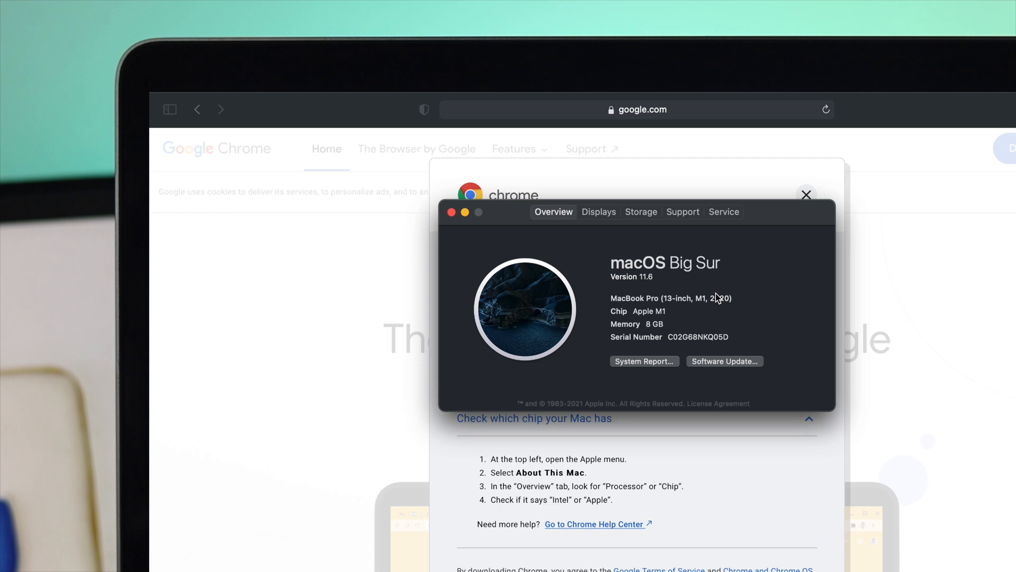
mouse_move(674, 309)
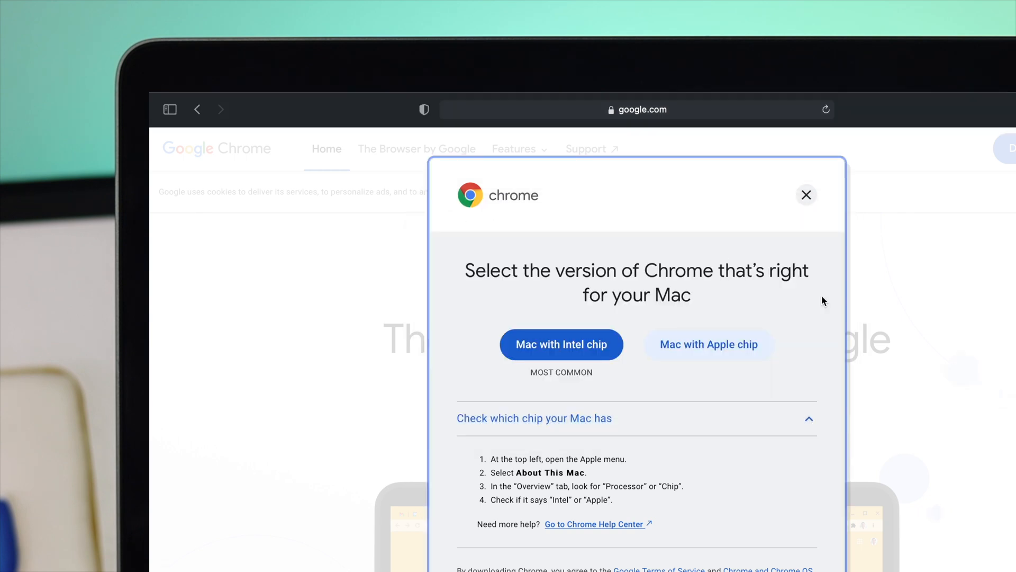
Download the 'Mac with Apple chip' version of Chrome
click(806, 195)
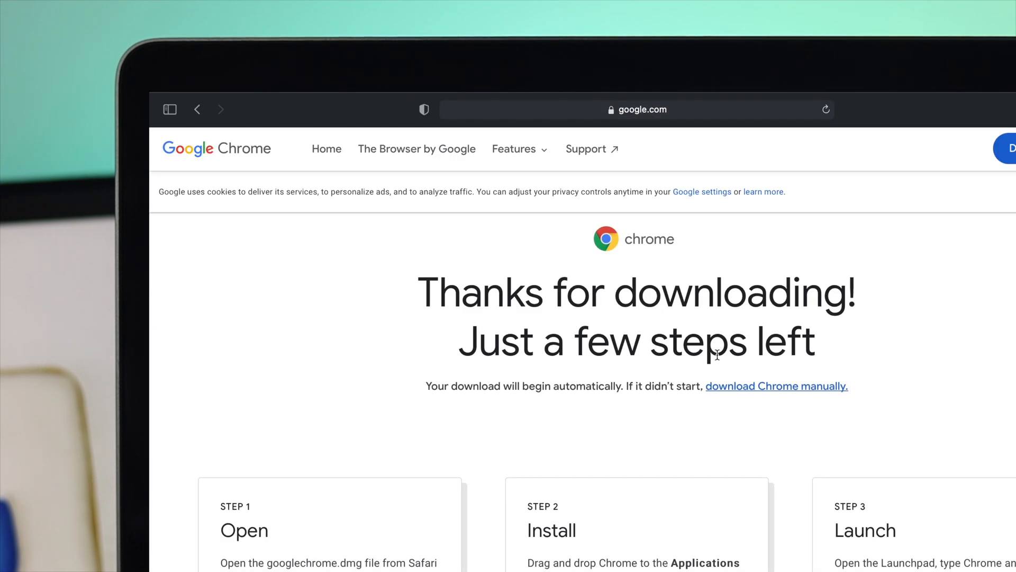
mouse_move(721, 387)
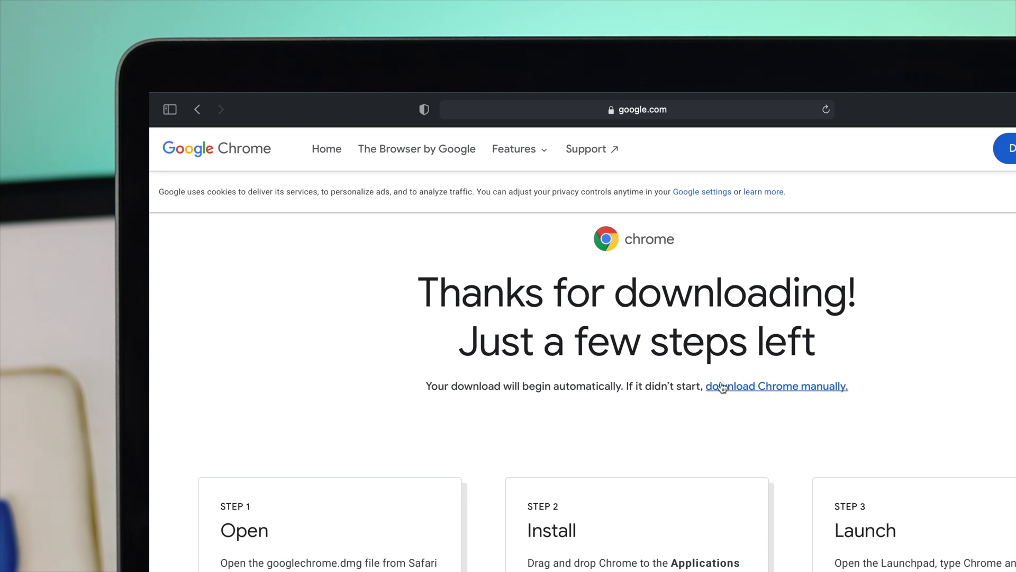
mouse_move(580, 363)
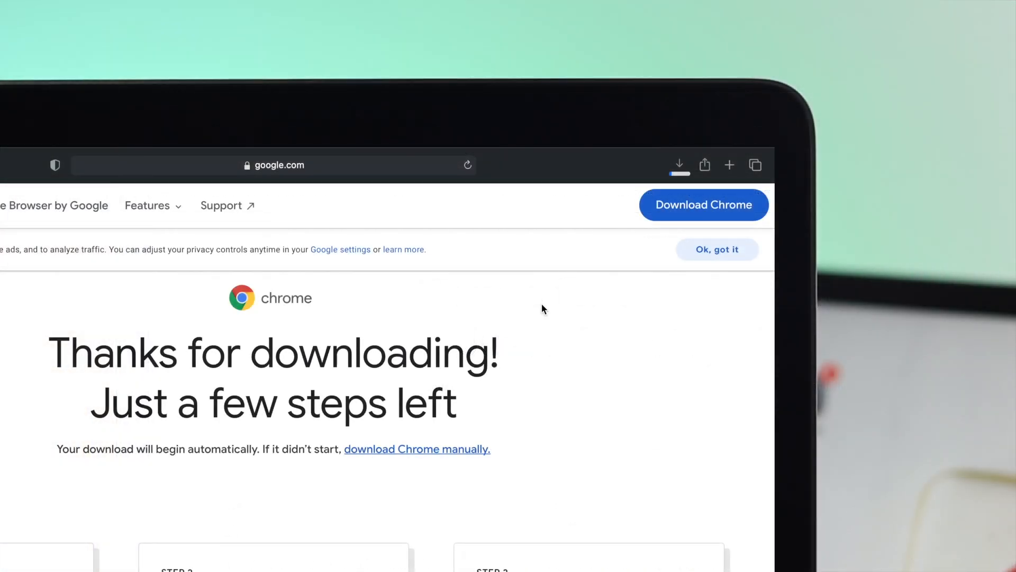
Open googlechrome-2.dmg (190.1 MB) from Safari's Downloads list
click(679, 165)
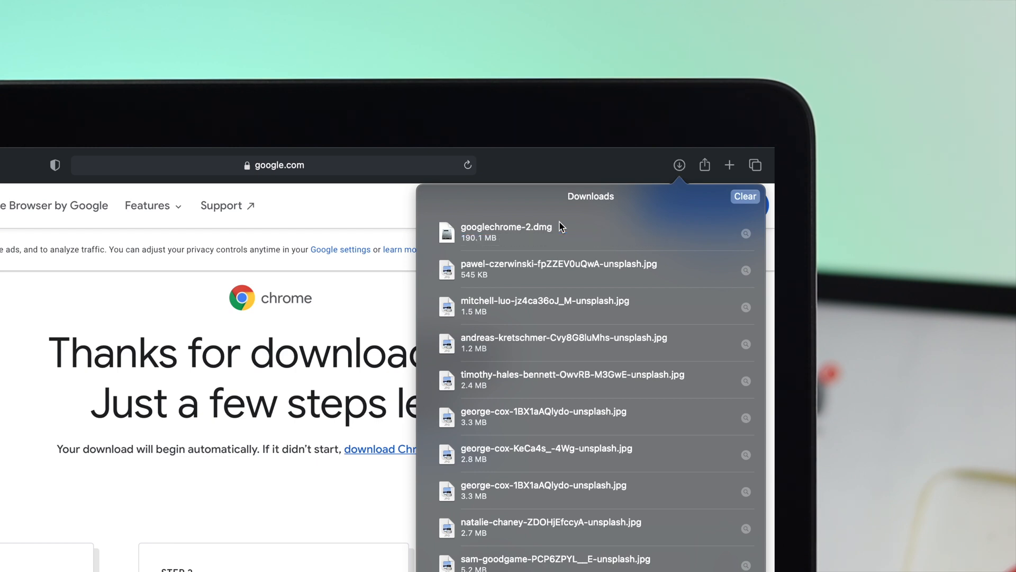
mouse_move(514, 230)
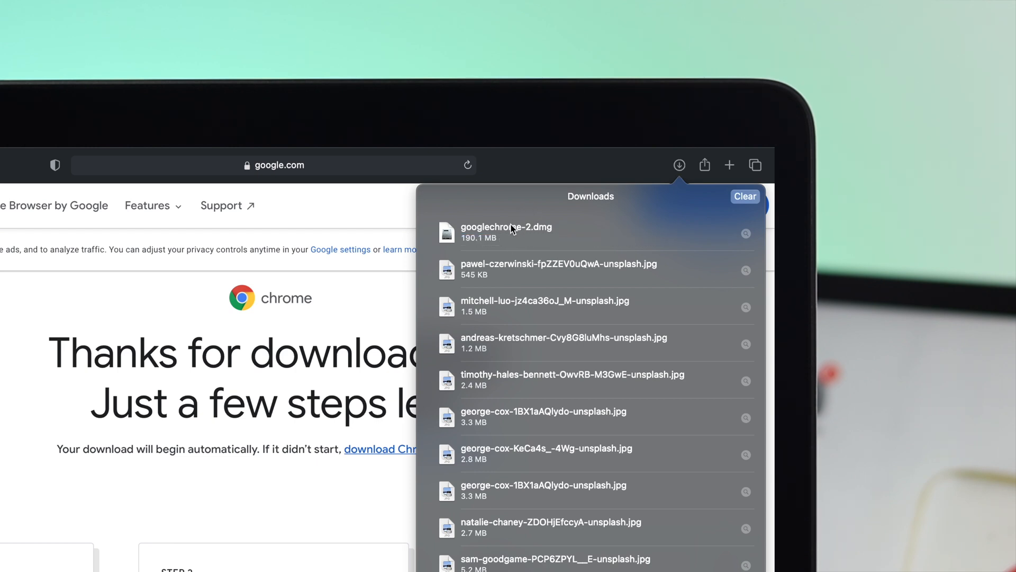
double_click(505, 232)
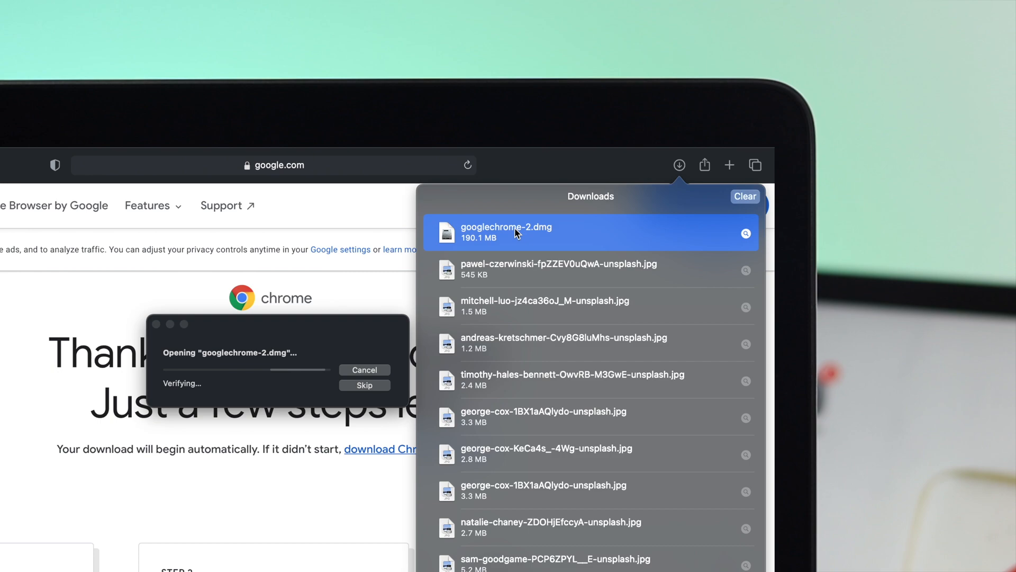
mouse_move(361, 295)
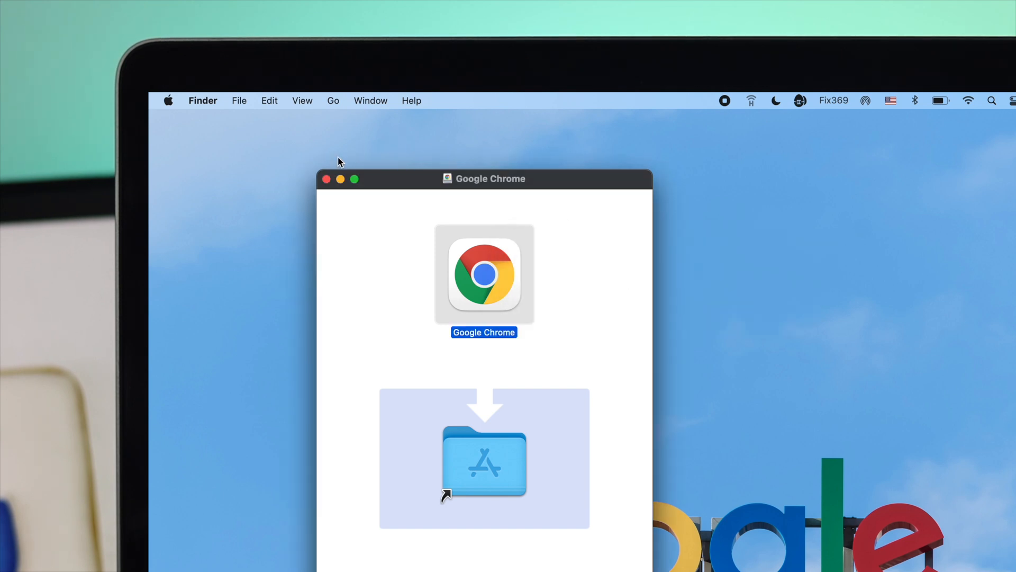
Launch Google Chrome from the Applications folder, allowing the downloaded-from-internet app to open
click(326, 179)
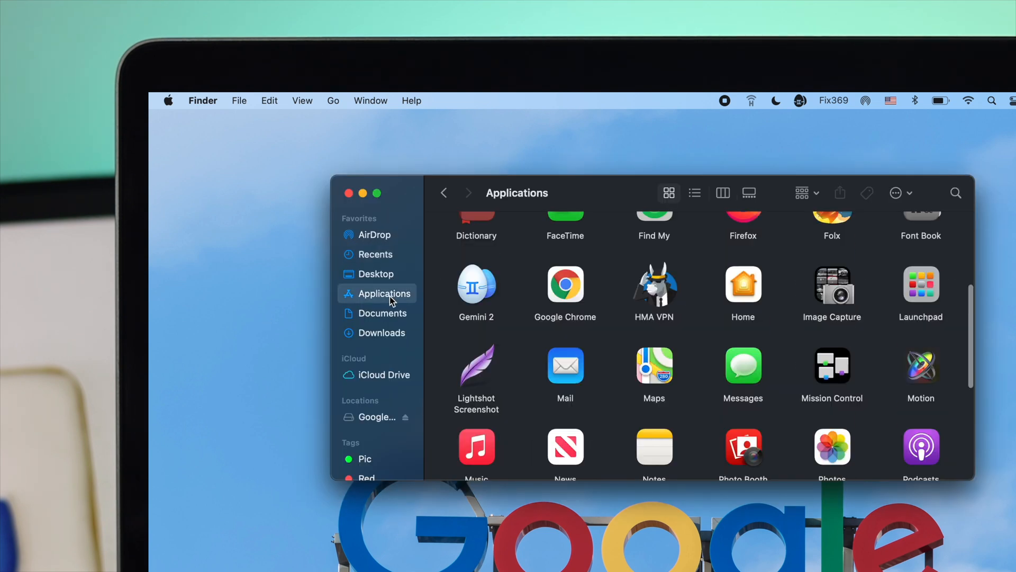
mouse_move(573, 309)
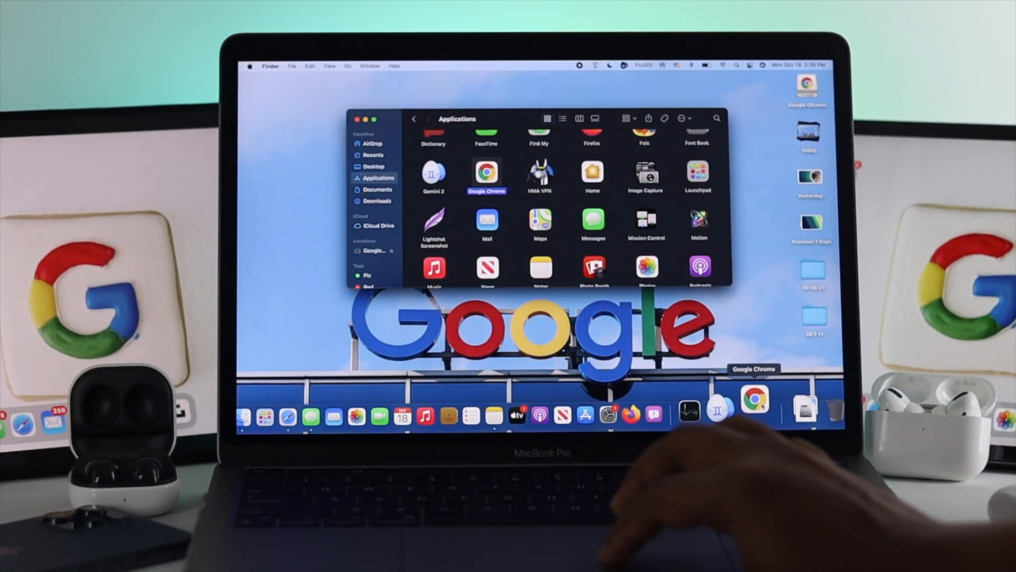
double_click(487, 175)
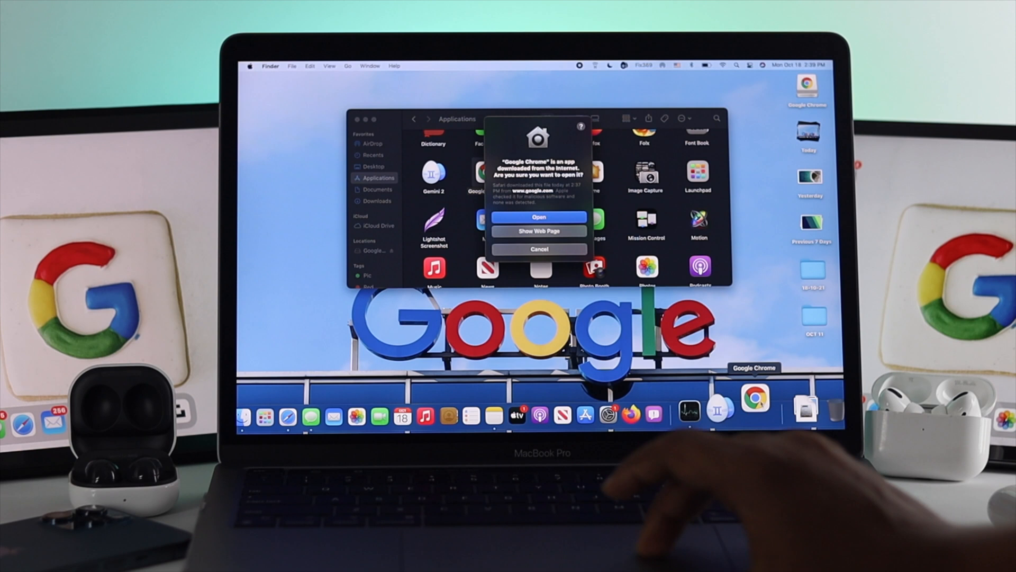
click(539, 216)
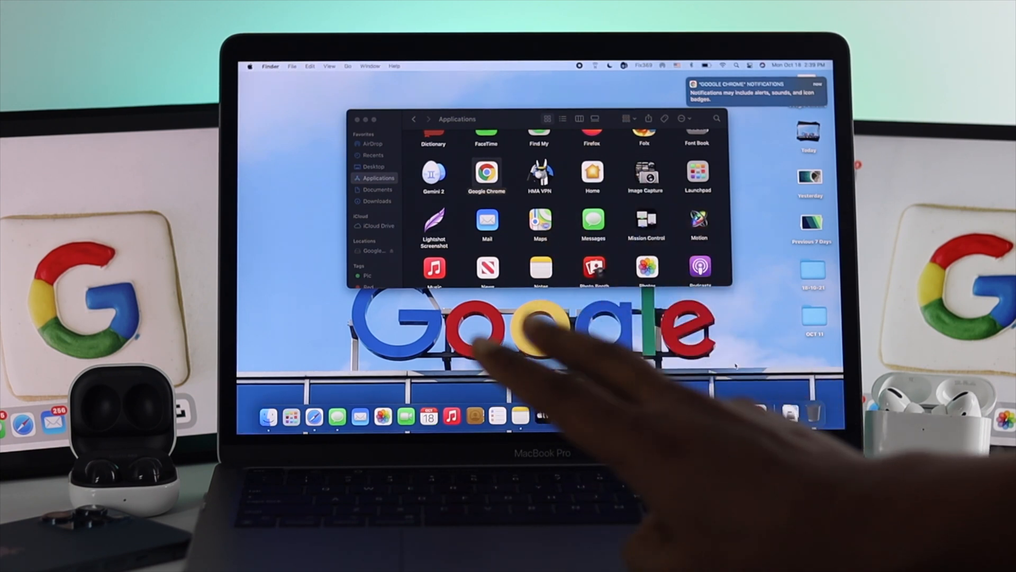
Pin Chrome to the Dock with Keep in Dock, then switch to the running Chrome
right_click(761, 409)
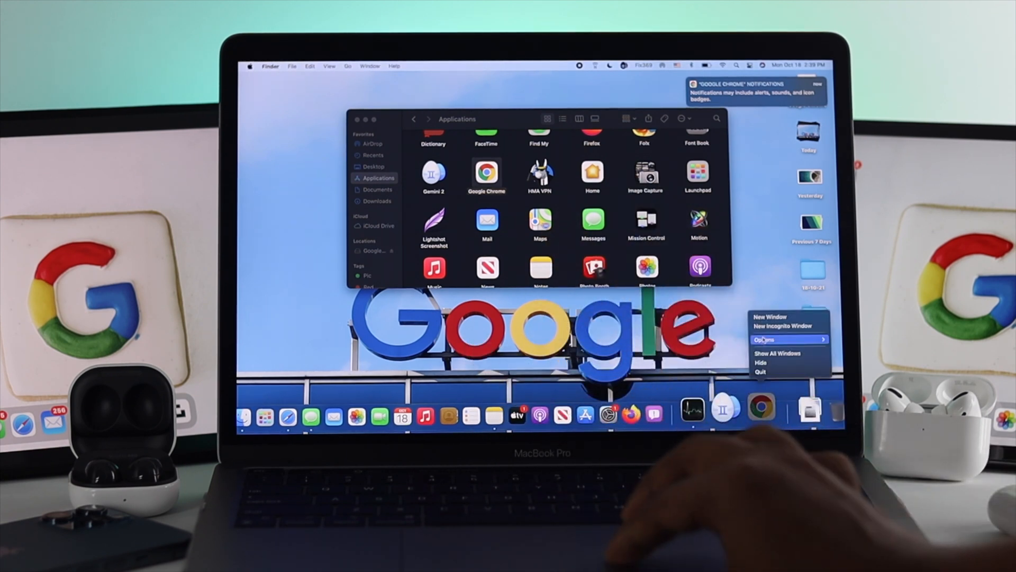
mouse_move(765, 340)
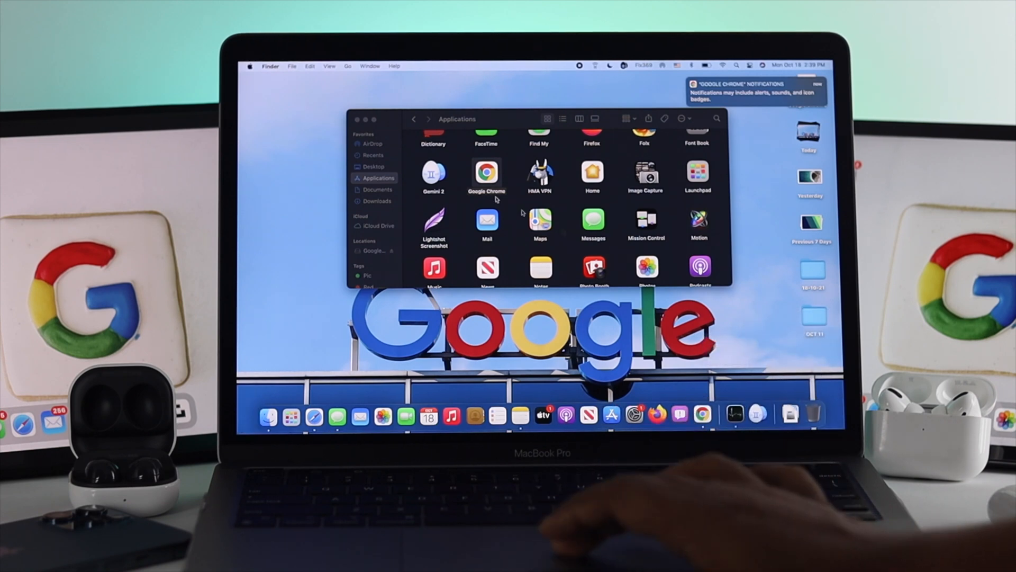
double_click(486, 173)
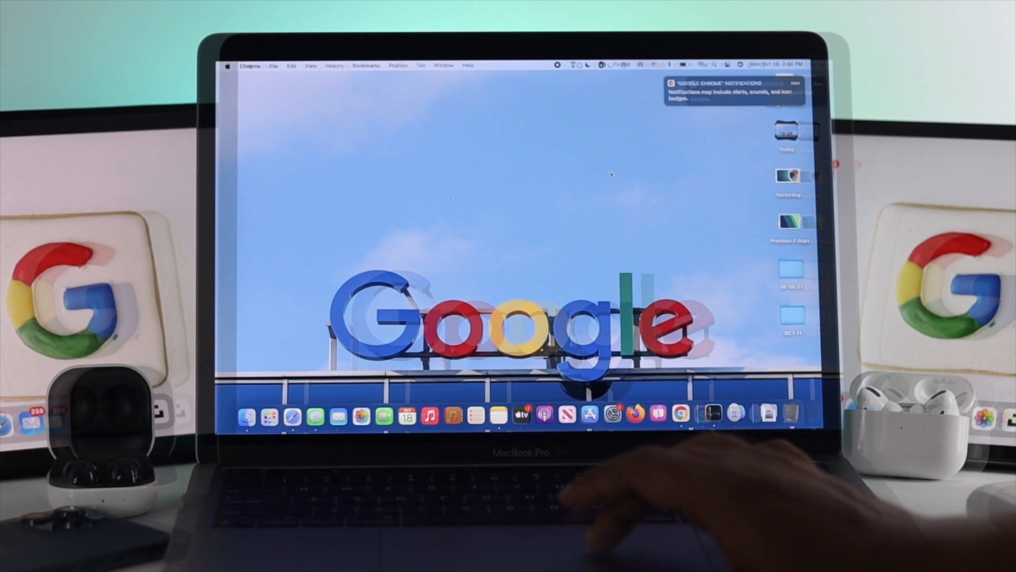
mouse_move(681, 407)
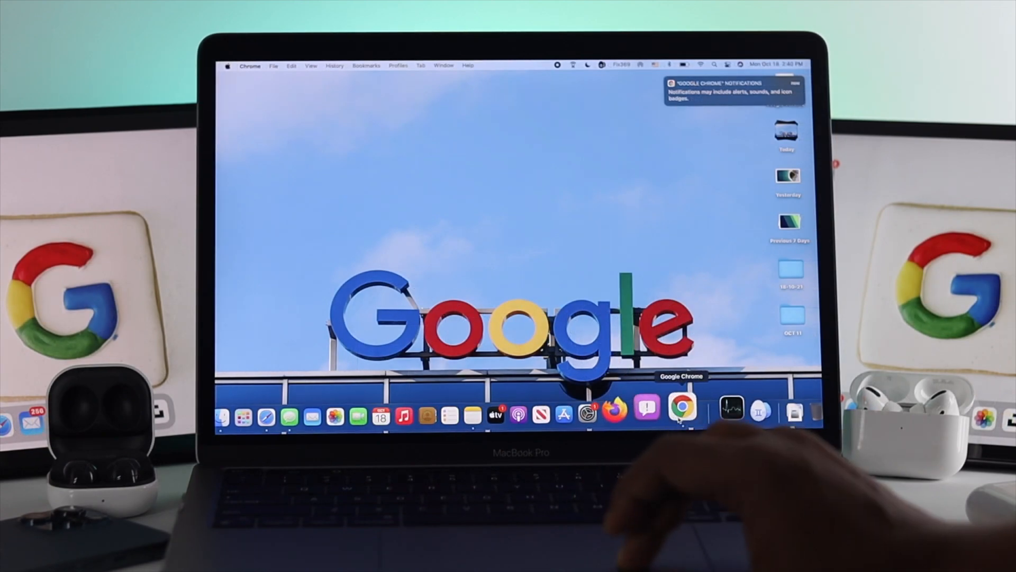